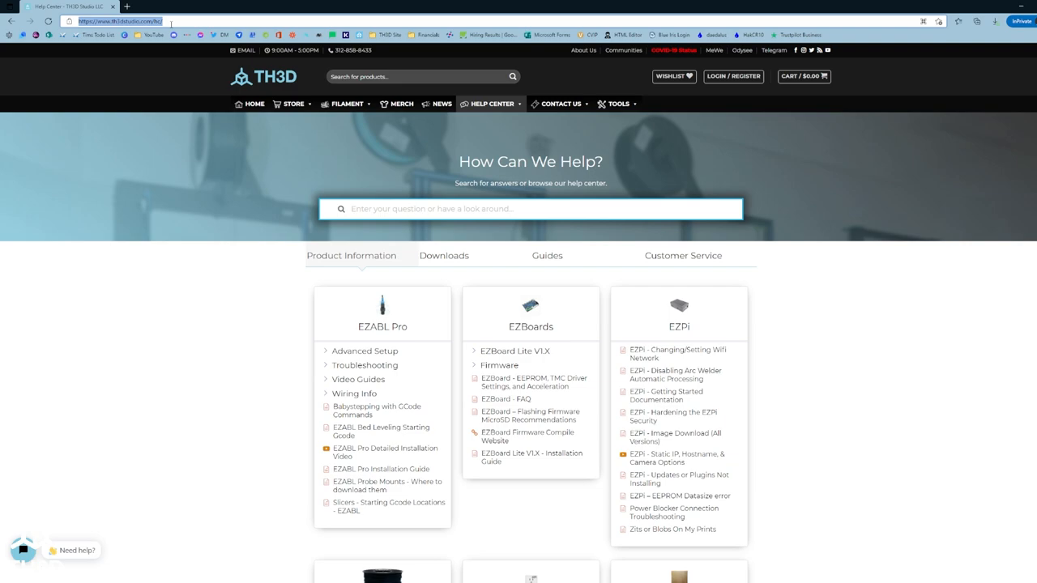
Step: Search TH3D Help Center for 'chiron firmware' and open the AnyCubic Chiron TriGorilla result
{"action": "left_click", "coordinate": [492, 104]}
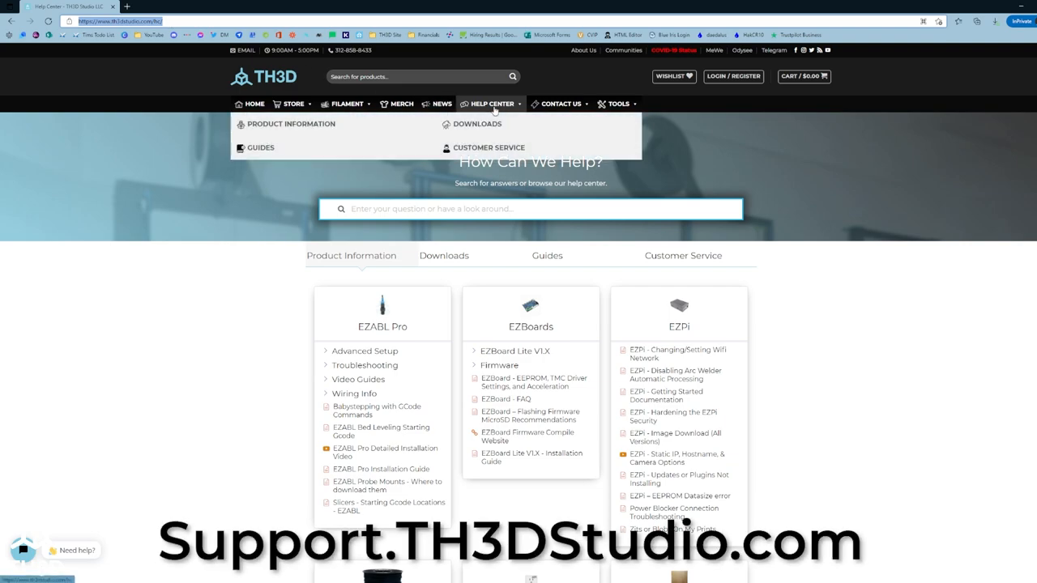
{"action": "mouse_move", "coordinate": [478, 180]}
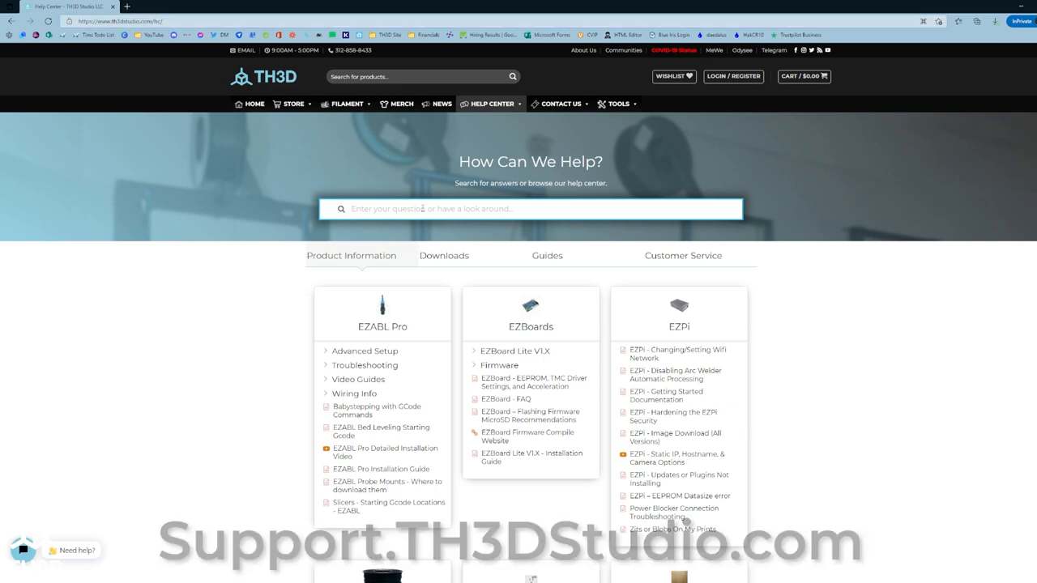
{"action": "type", "text": "chiro"}
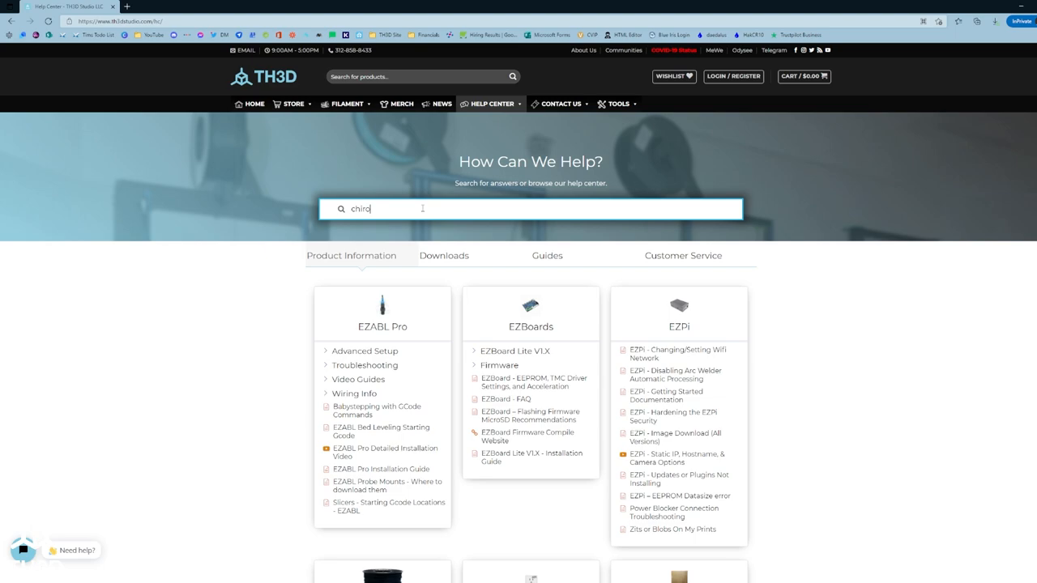
{"action": "type", "text": "n firmware"}
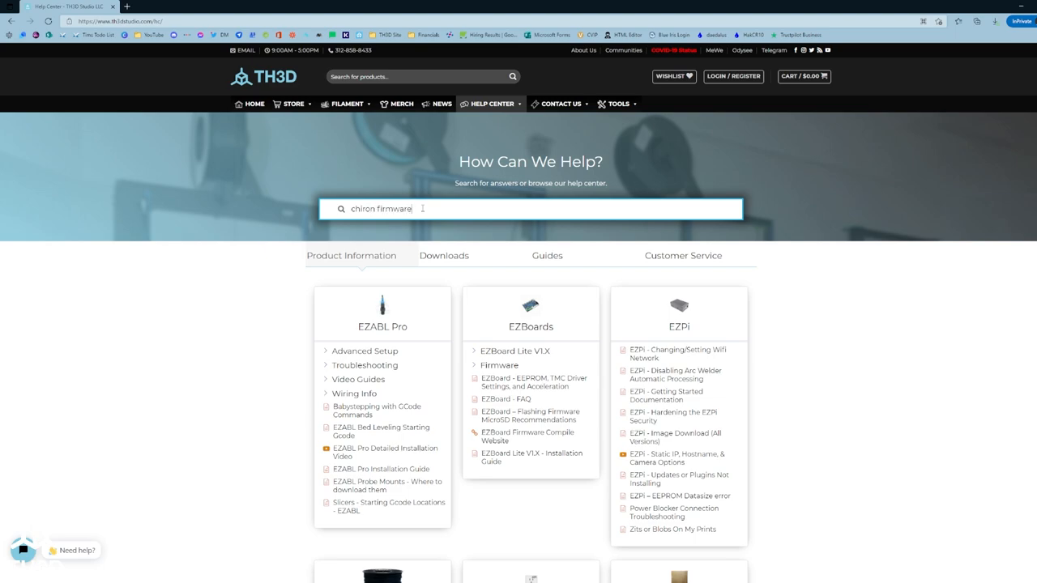
{"action": "type", "text": "chiron firmware"}
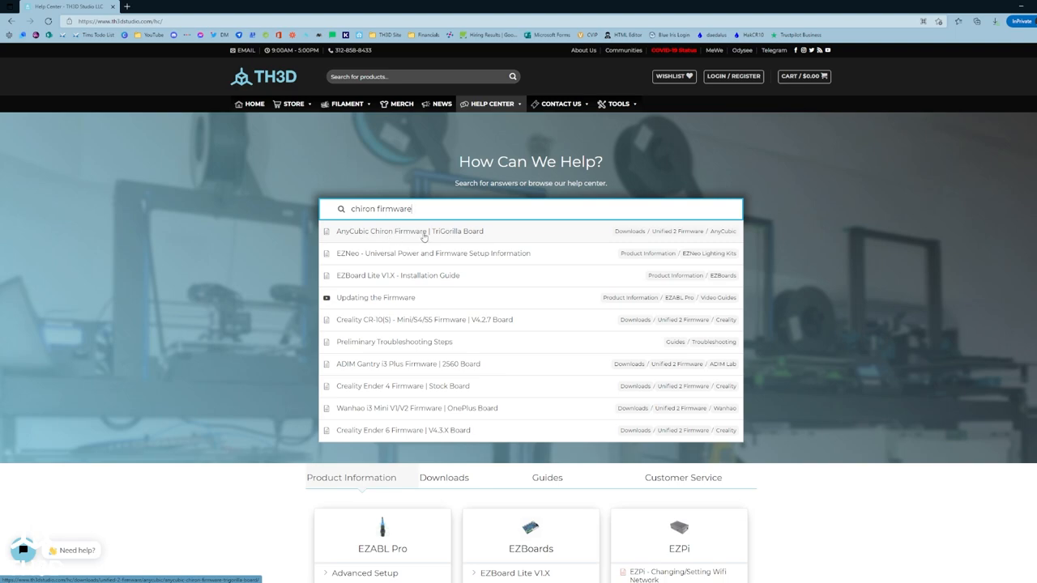
{"action": "left_click", "coordinate": [409, 230]}
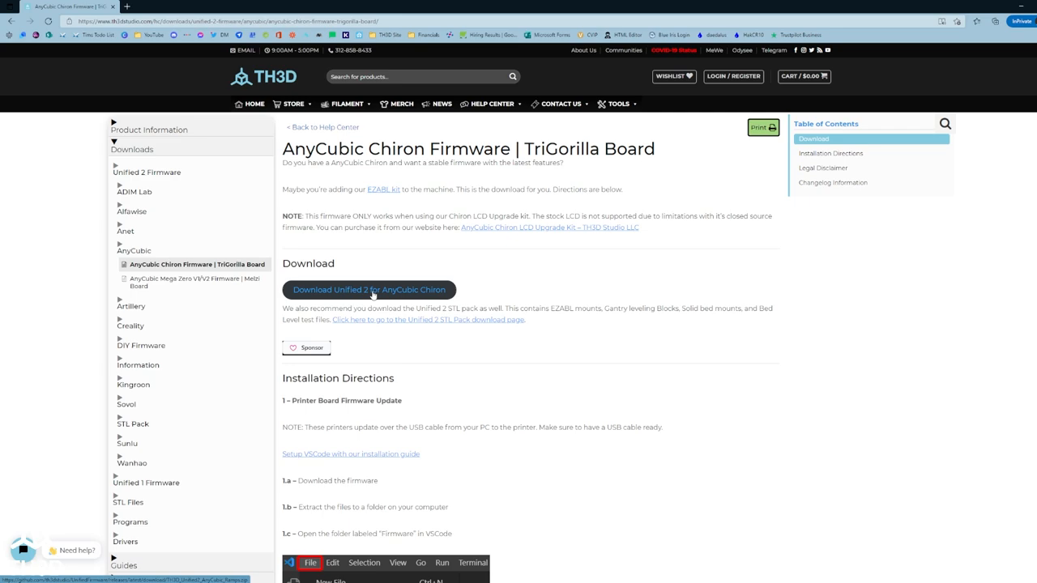
Step: Download Unified 2 for the Chiron and extract the archive, copying the destination path
{"action": "left_click", "coordinate": [368, 289]}
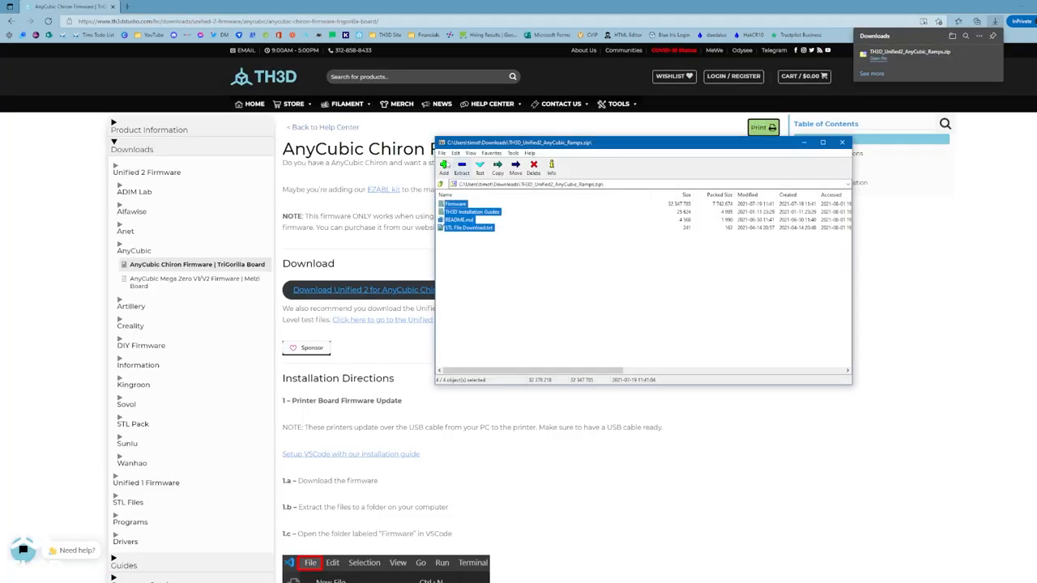
{"action": "left_click", "coordinate": [497, 168]}
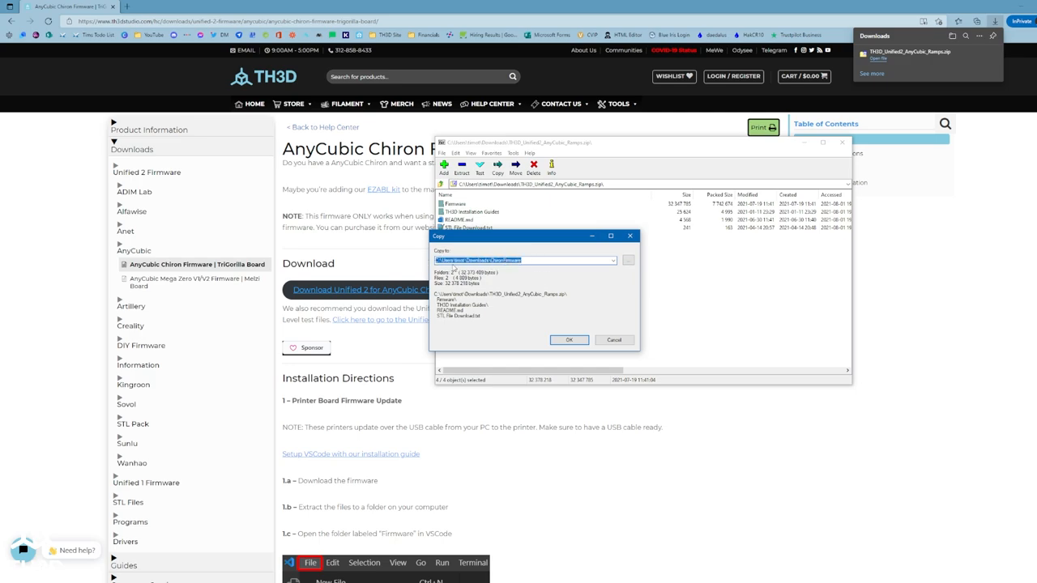
{"action": "right_click", "coordinate": [525, 260]}
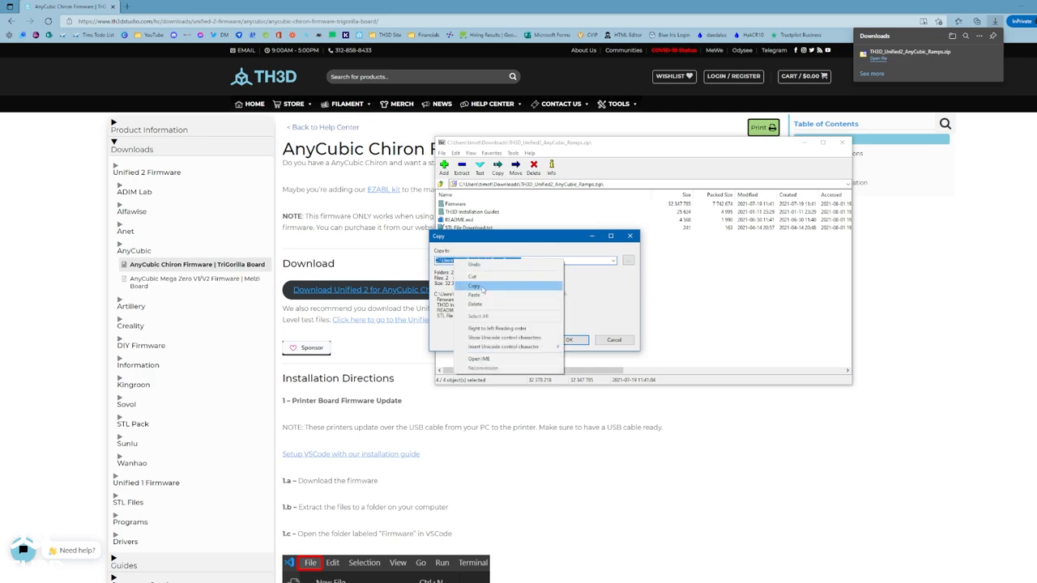
{"action": "left_click", "coordinate": [567, 340]}
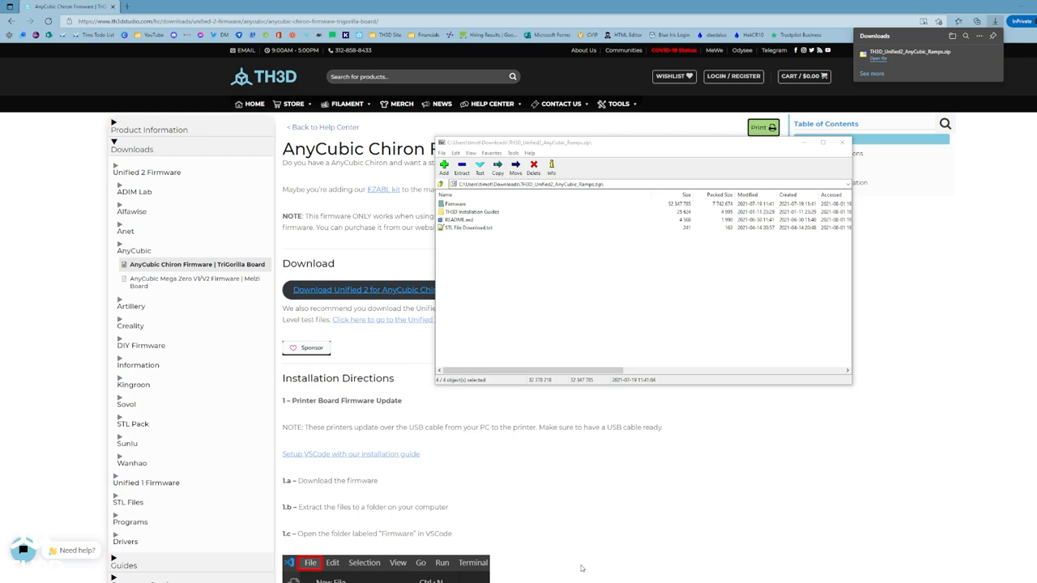
{"action": "mouse_move", "coordinate": [569, 469]}
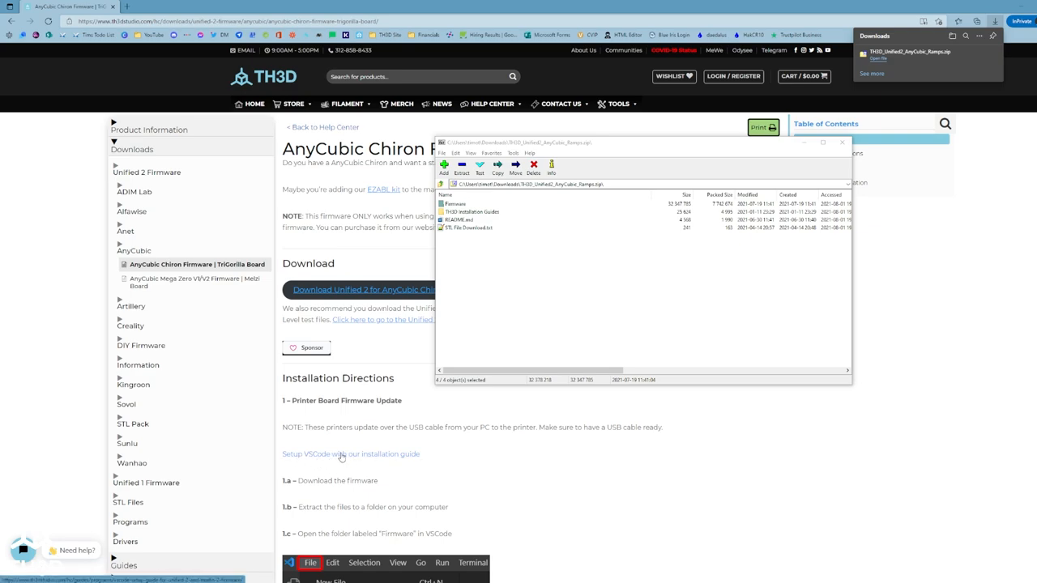
{"action": "mouse_move", "coordinate": [310, 459]}
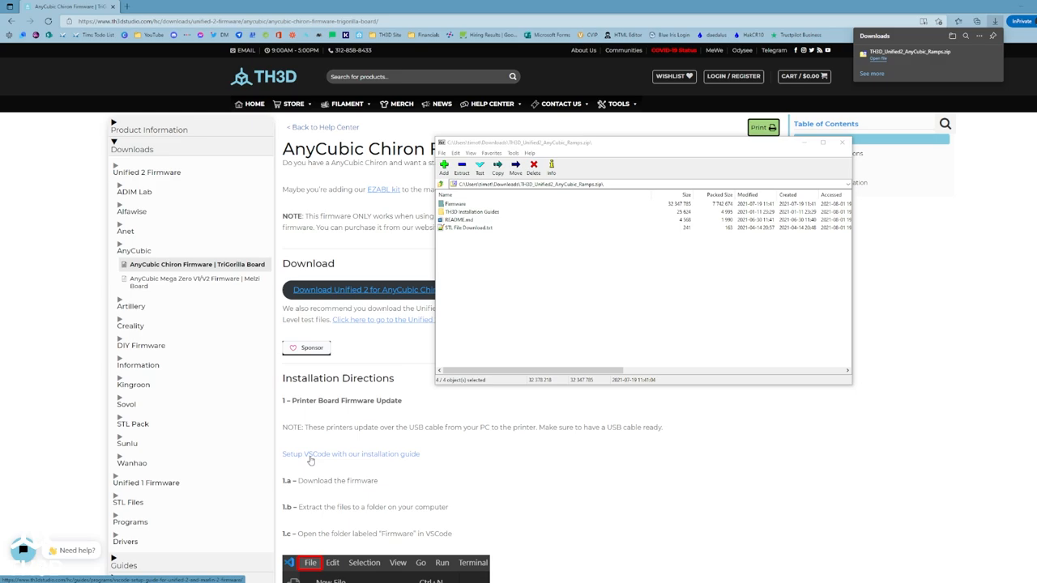
{"action": "mouse_move", "coordinate": [349, 461]}
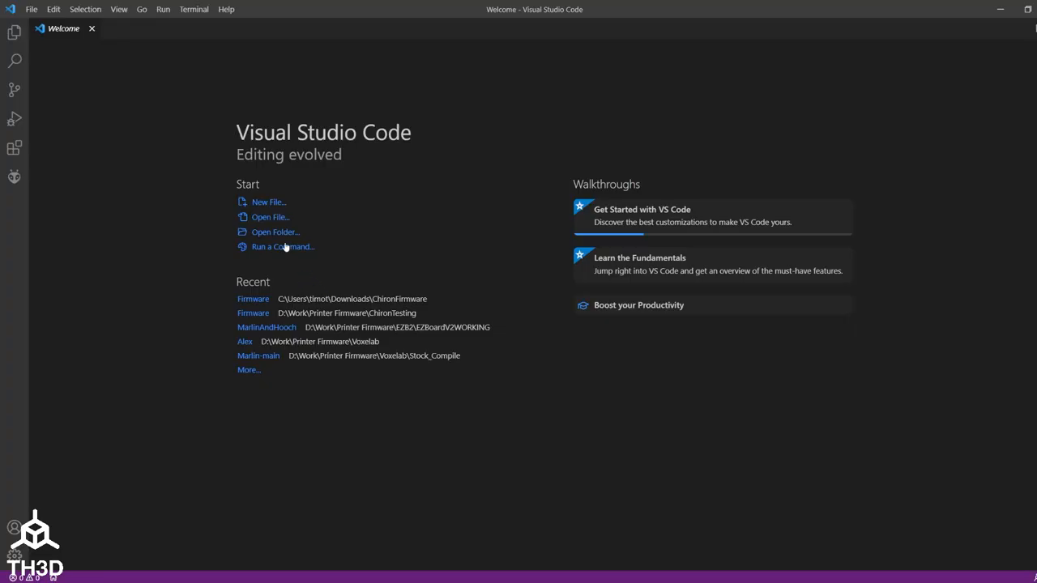
{"action": "mouse_move", "coordinate": [275, 232]}
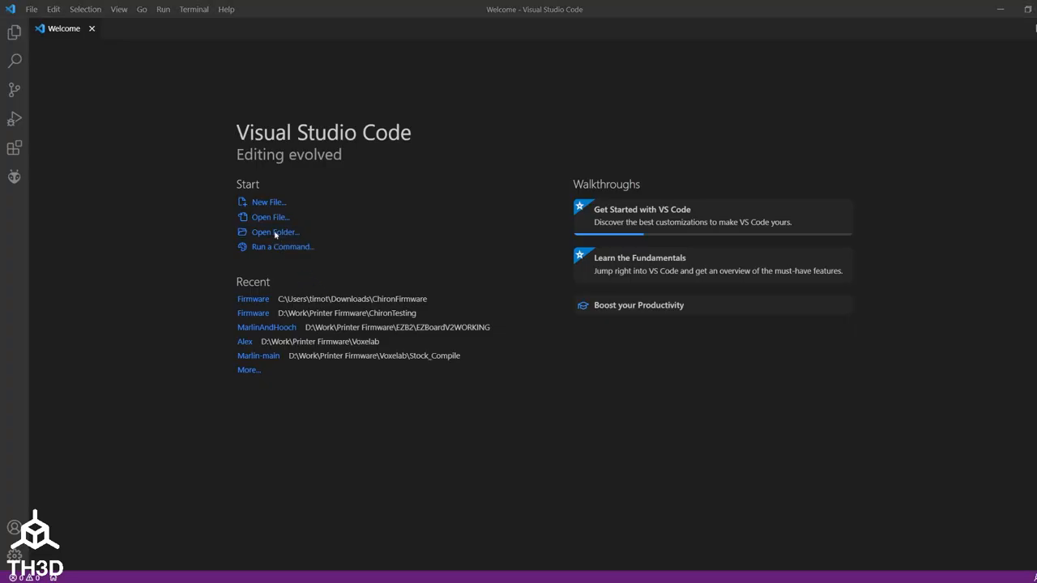
Step: Open Downloads\ChironFirmware\Firmware as the Visual Studio Code workspace
{"action": "left_click", "coordinate": [275, 232]}
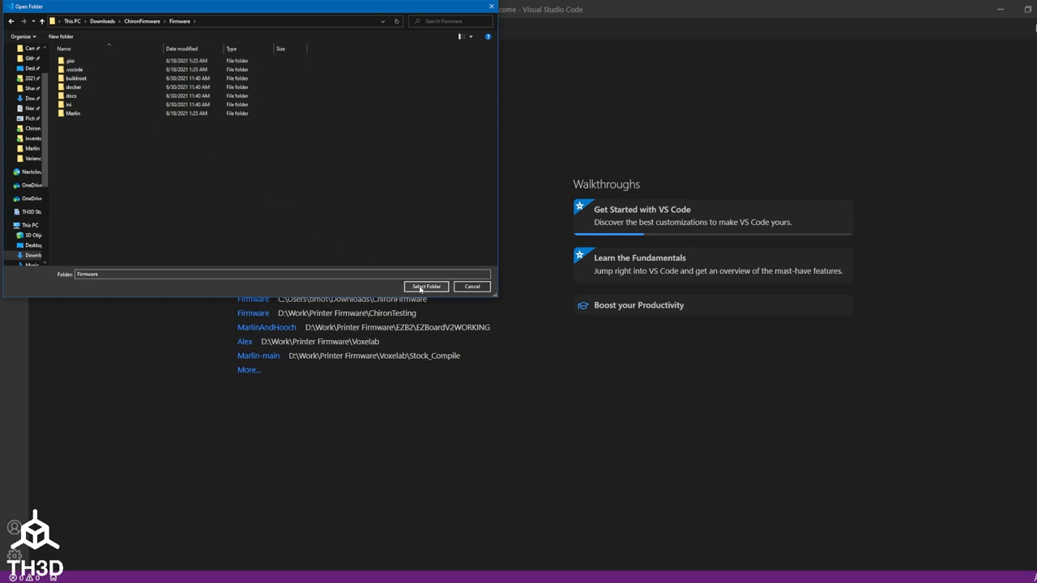
{"action": "left_click", "coordinate": [426, 286]}
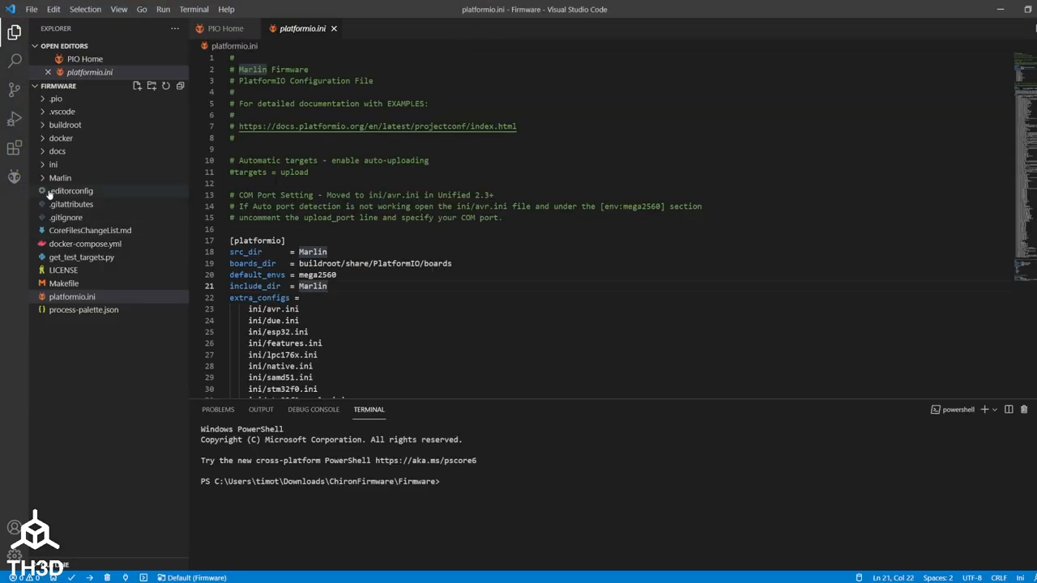
{"action": "mouse_move", "coordinate": [60, 178]}
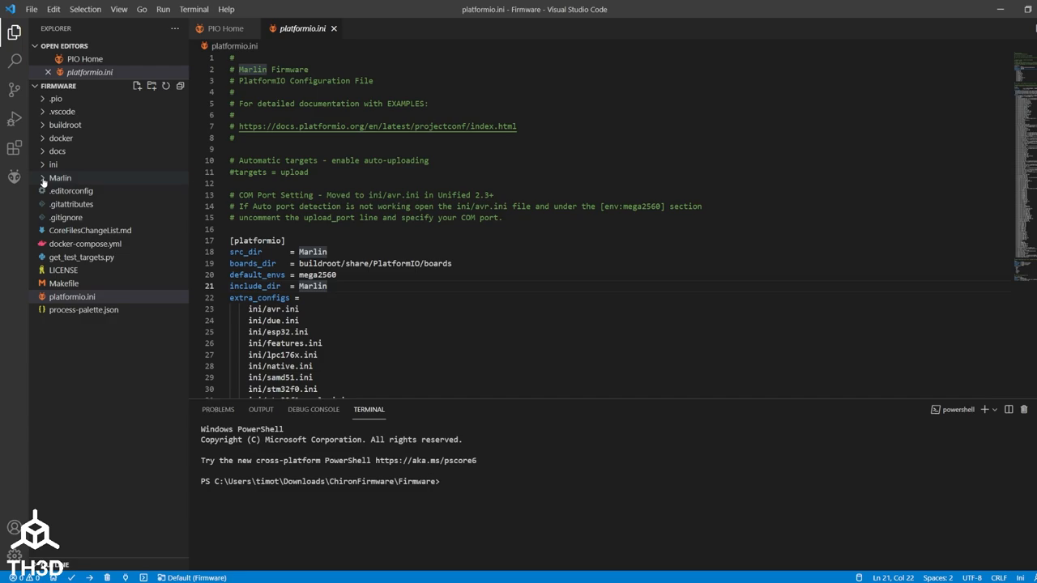
Step: Uncomment #define CHIRON in Marlin/Configuration.h and save the file
{"action": "left_click", "coordinate": [60, 178]}
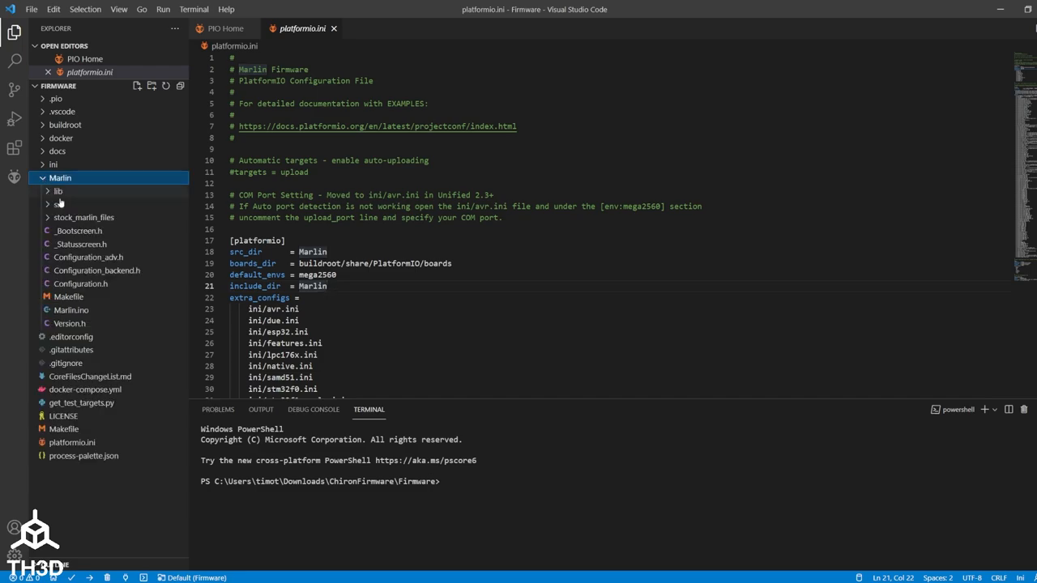
{"action": "mouse_move", "coordinate": [80, 283]}
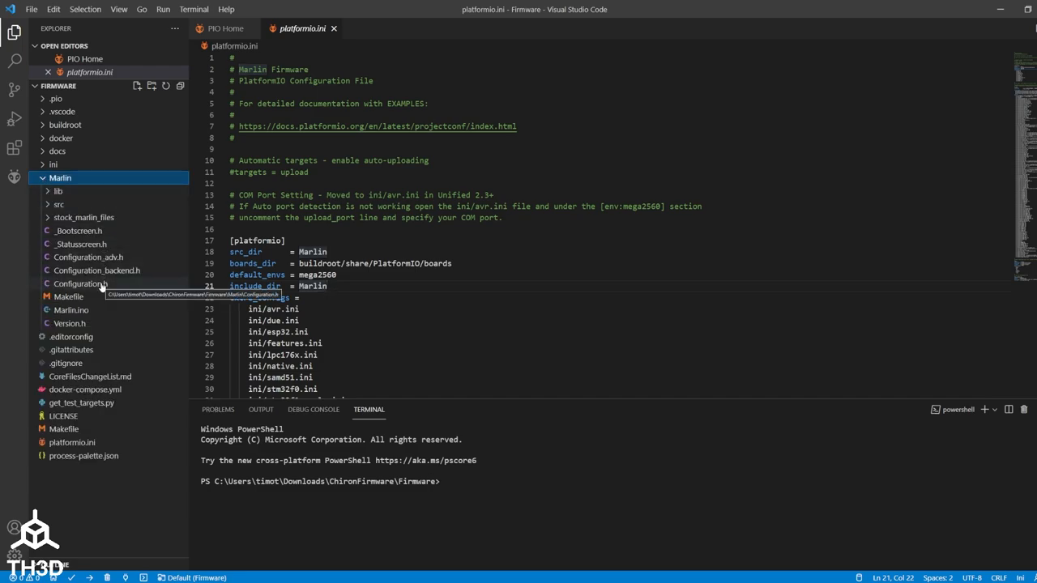
{"action": "left_click", "coordinate": [80, 283]}
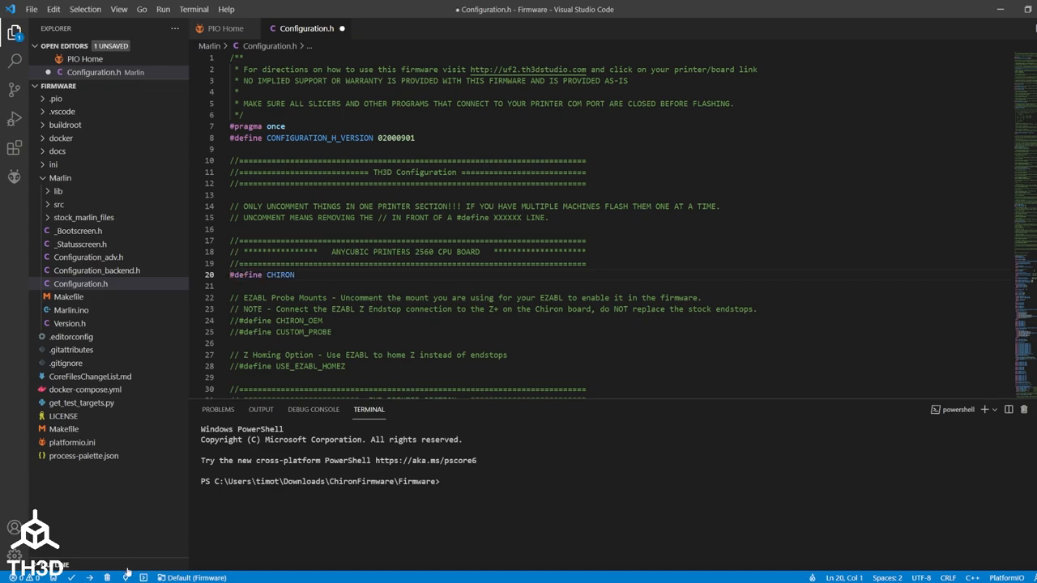
{"action": "key", "text": "ctrl+s"}
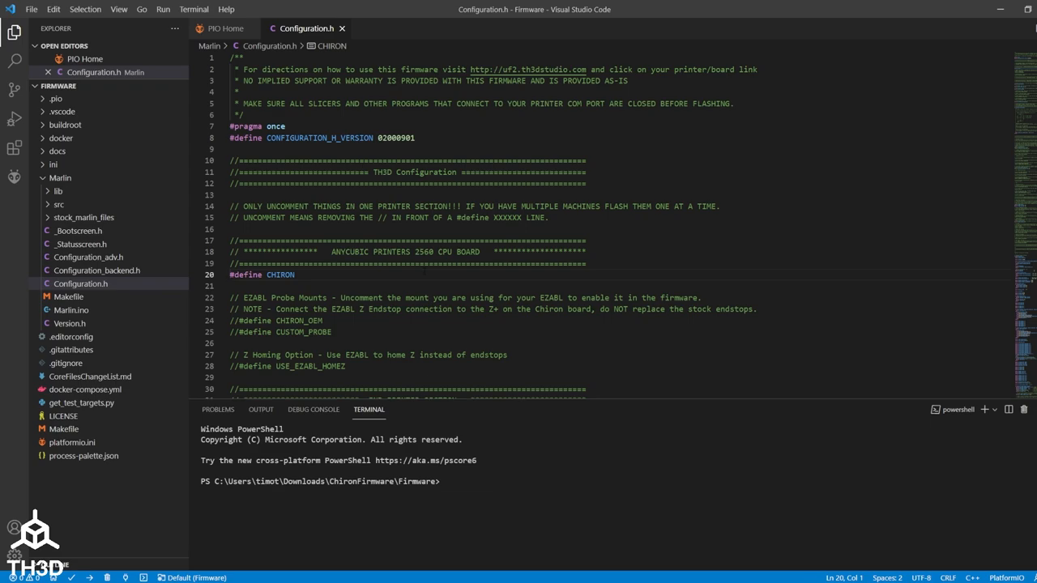
{"action": "mouse_move", "coordinate": [71, 577]}
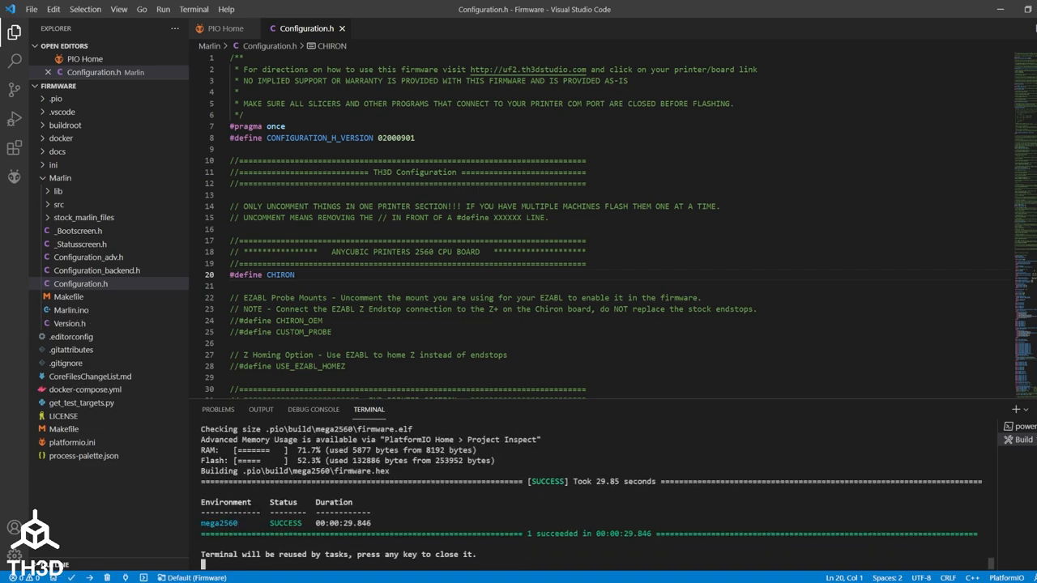
Step: Build the mega2560 firmware and confirm the SUCCESS result producing firmware.hex
{"action": "double_click", "coordinate": [218, 523]}
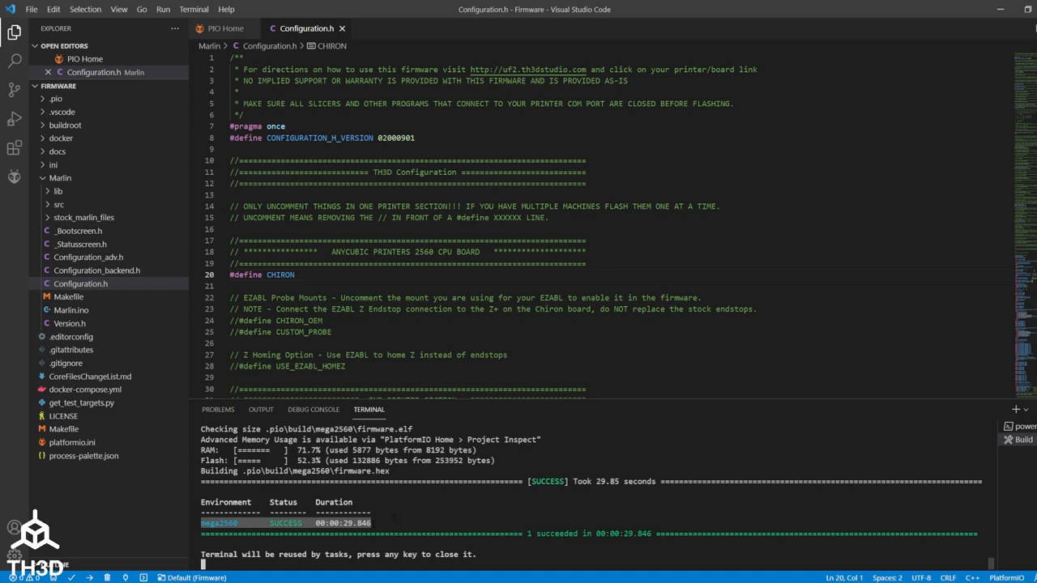
{"action": "mouse_move", "coordinate": [89, 578]}
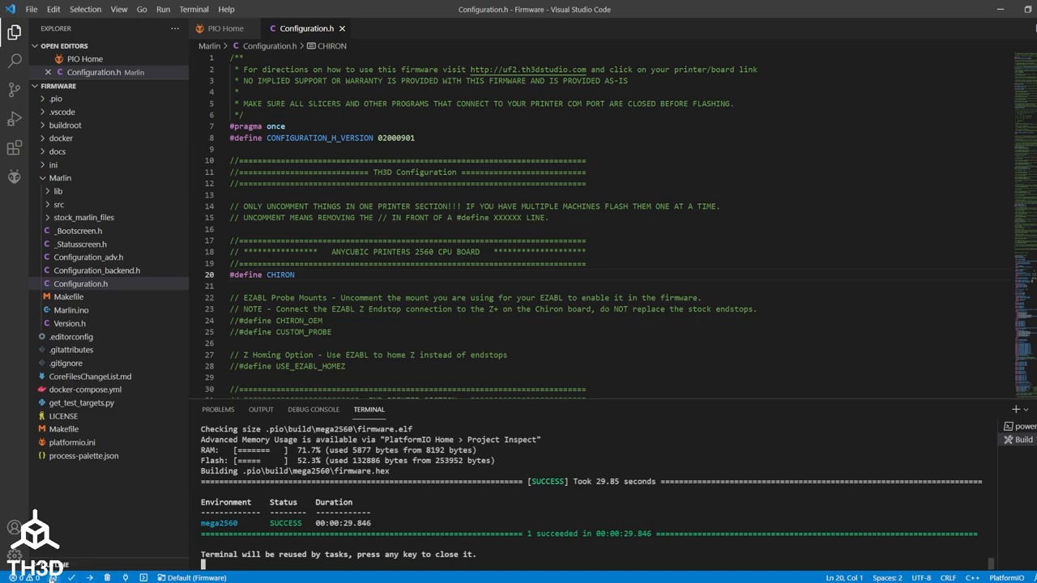
Step: In PIO Home Devices, refresh the serial ports to identify the printer as COM16
{"action": "left_click", "coordinate": [225, 28]}
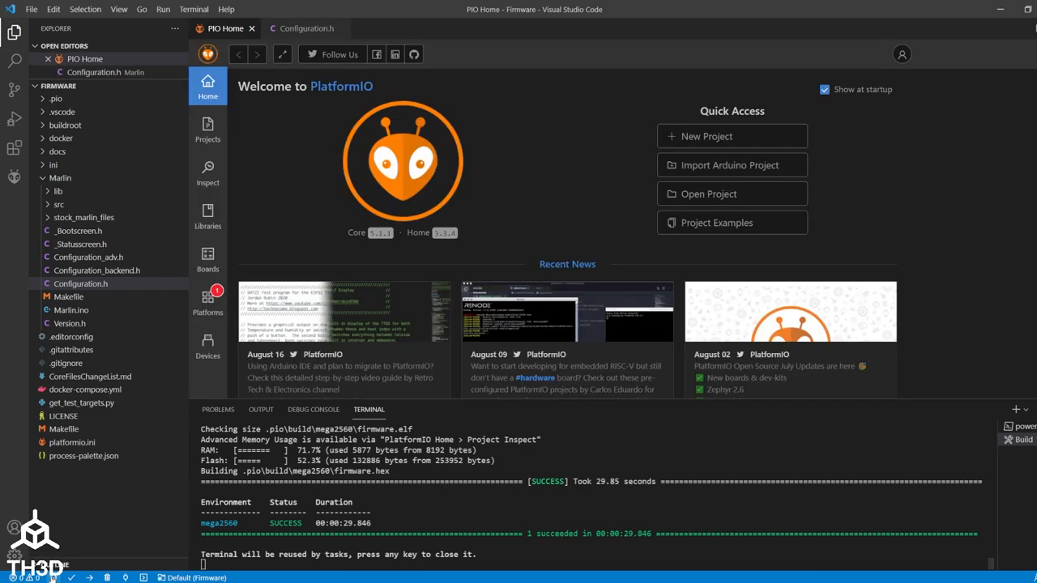
{"action": "mouse_move", "coordinate": [208, 345]}
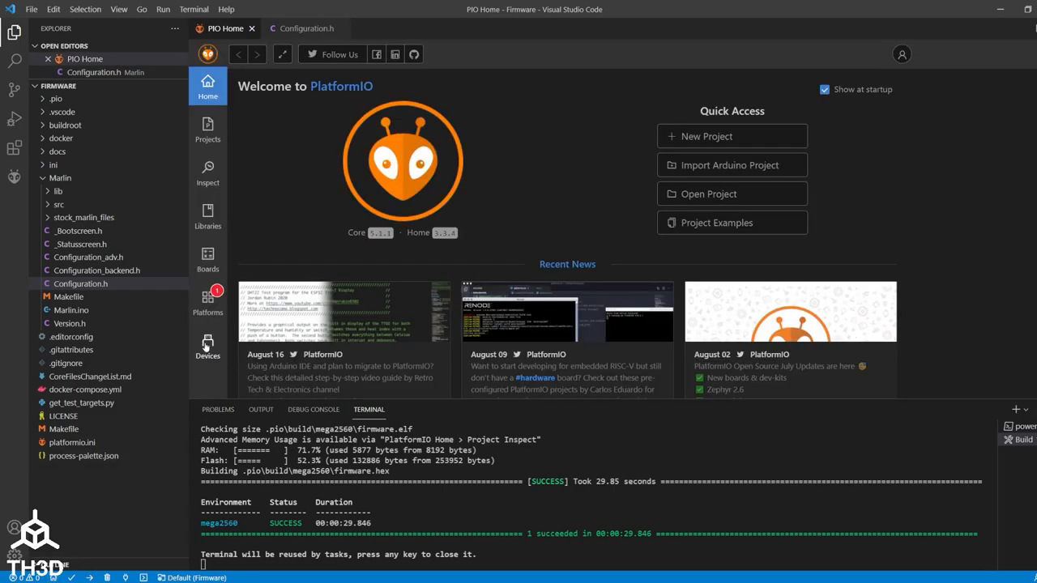
{"action": "left_click", "coordinate": [207, 344]}
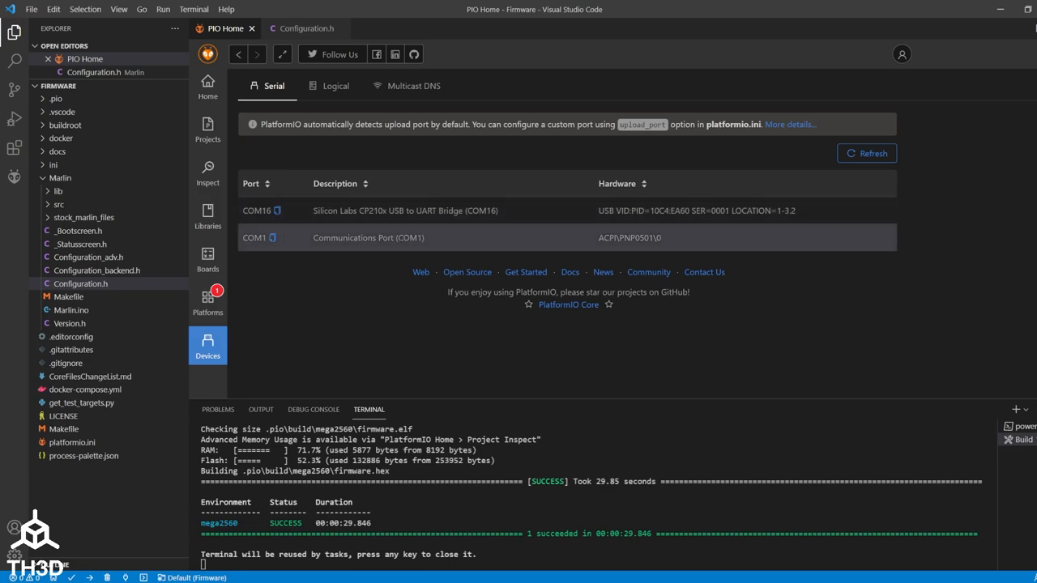
{"action": "double_click", "coordinate": [409, 237]}
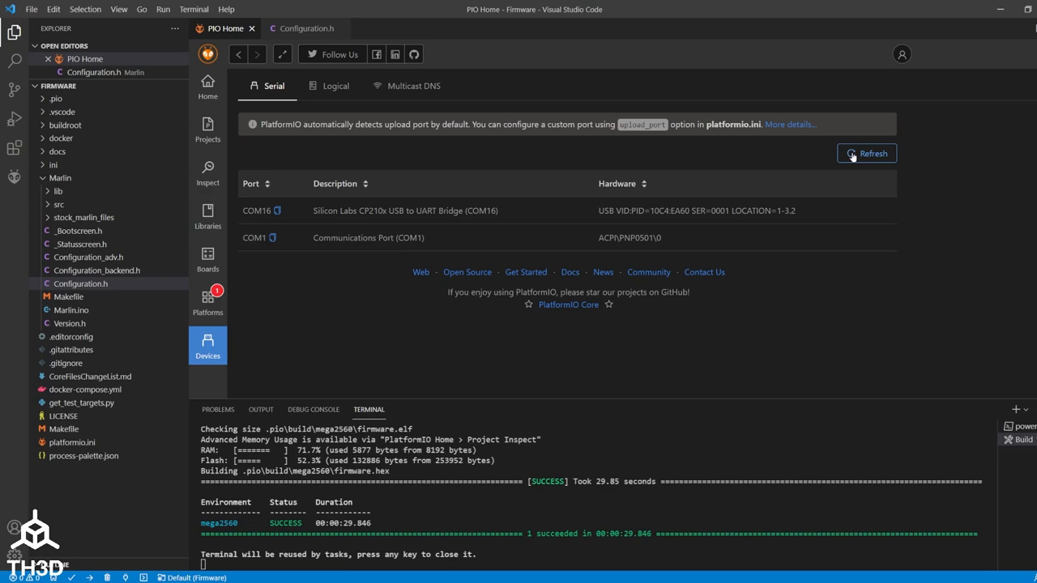
{"action": "left_click", "coordinate": [865, 153]}
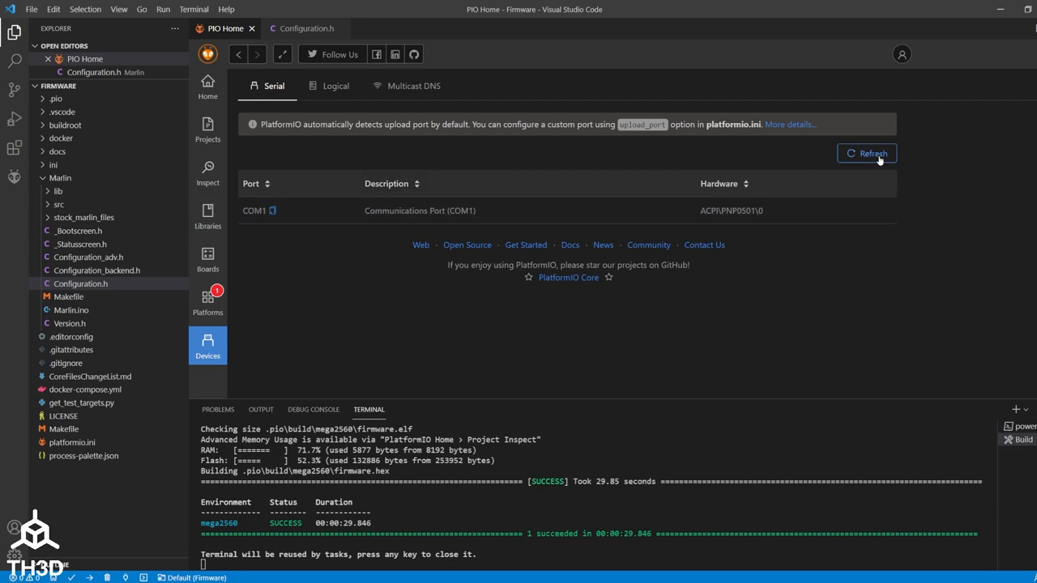
{"action": "left_click", "coordinate": [866, 153]}
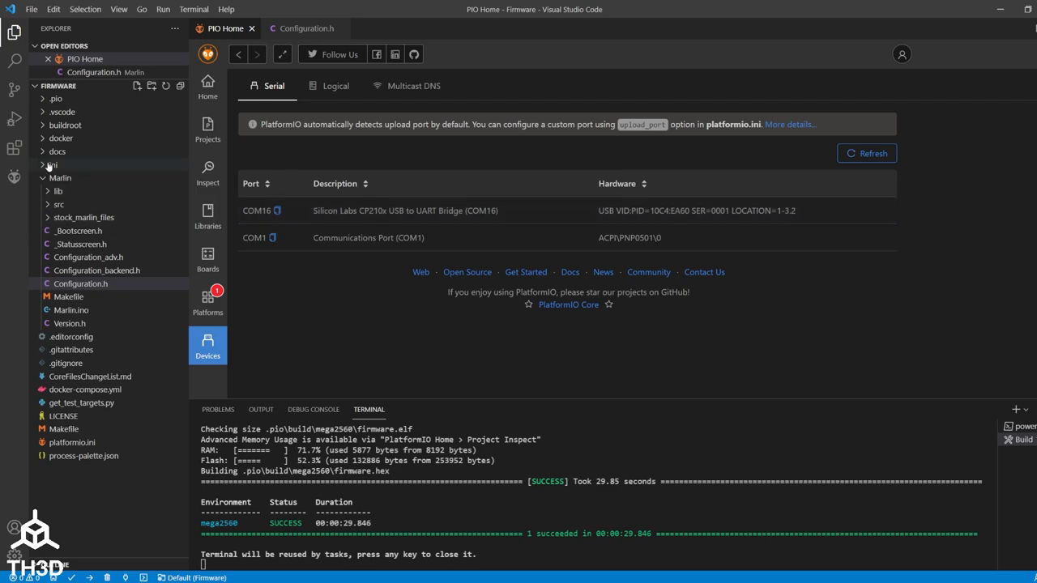
Step: Uncomment upload_port in ini/avr.ini, set it to COM16, and save
{"action": "left_click", "coordinate": [52, 165]}
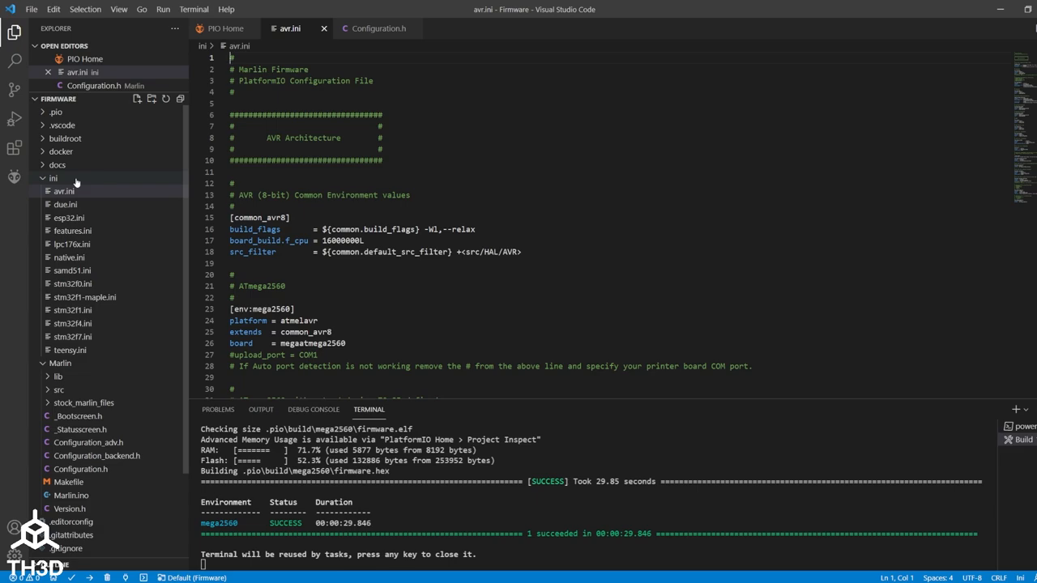
{"action": "left_click", "coordinate": [63, 191]}
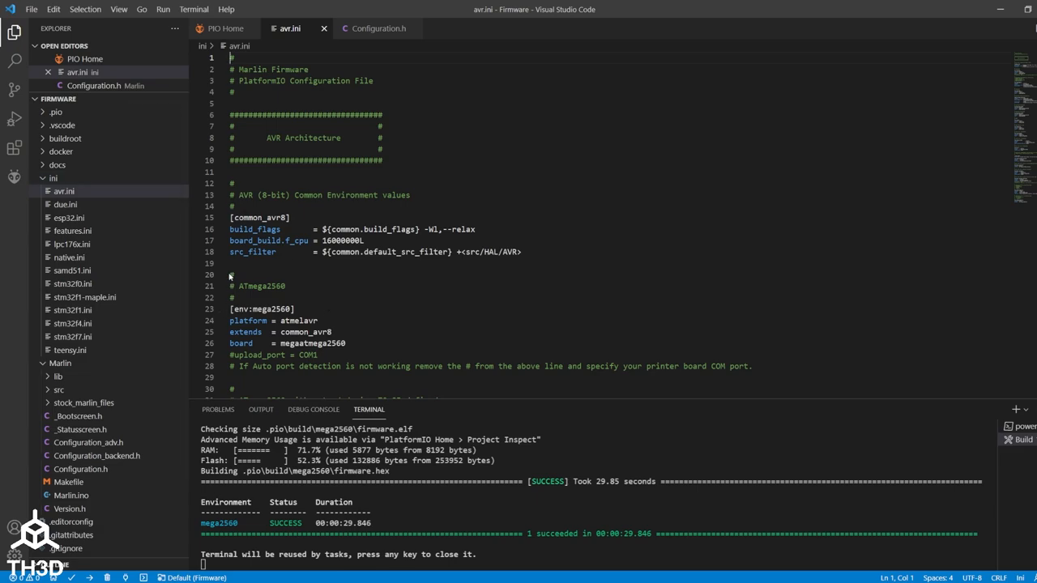
{"action": "left_click_drag", "start_coordinate": [230, 308], "coordinate": [344, 343]}
{"action": "type", "text": "6"}
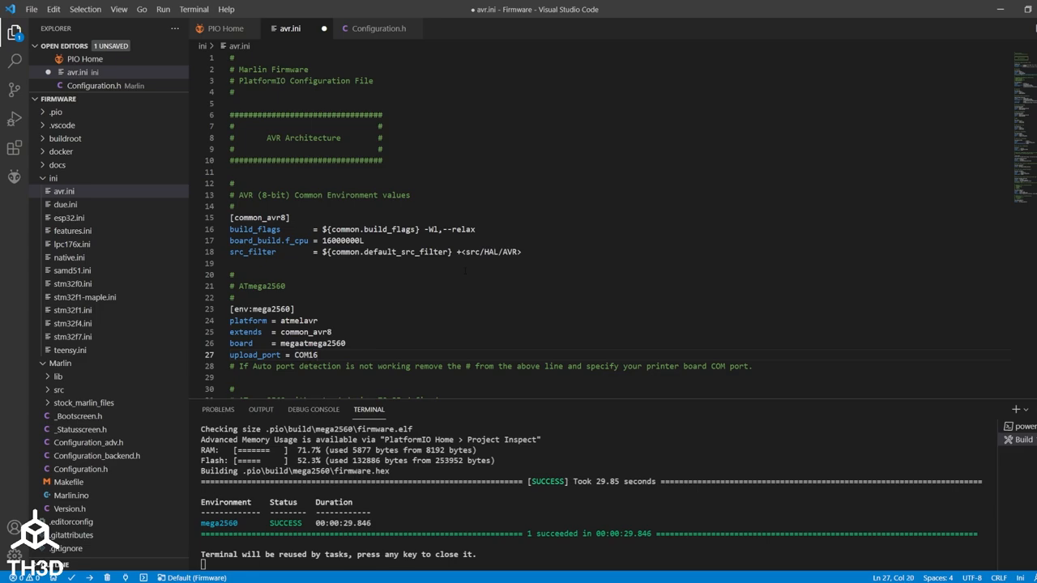
{"action": "key", "text": "ctrl+s"}
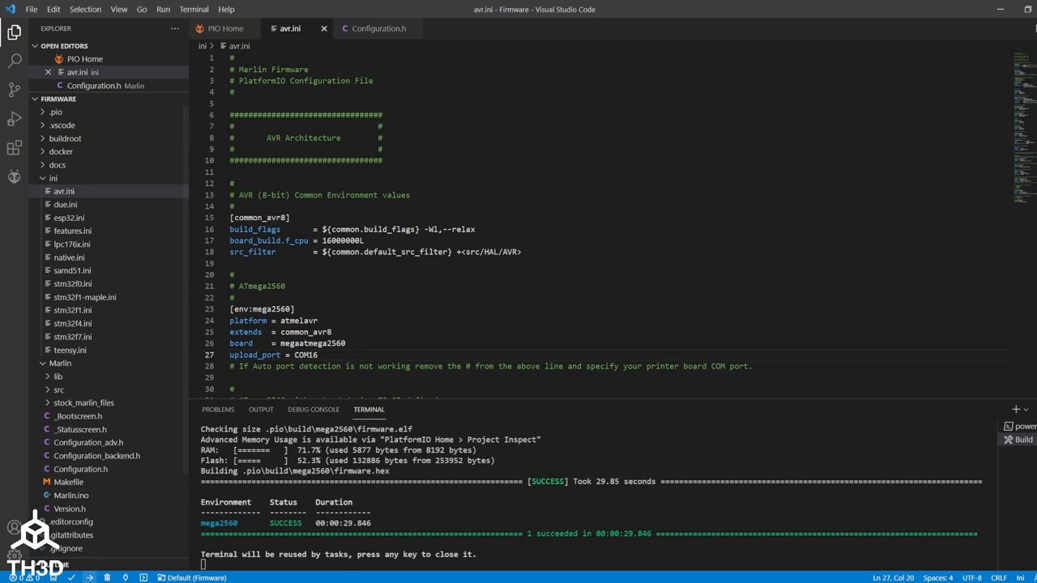
{"action": "mouse_move", "coordinate": [90, 577]}
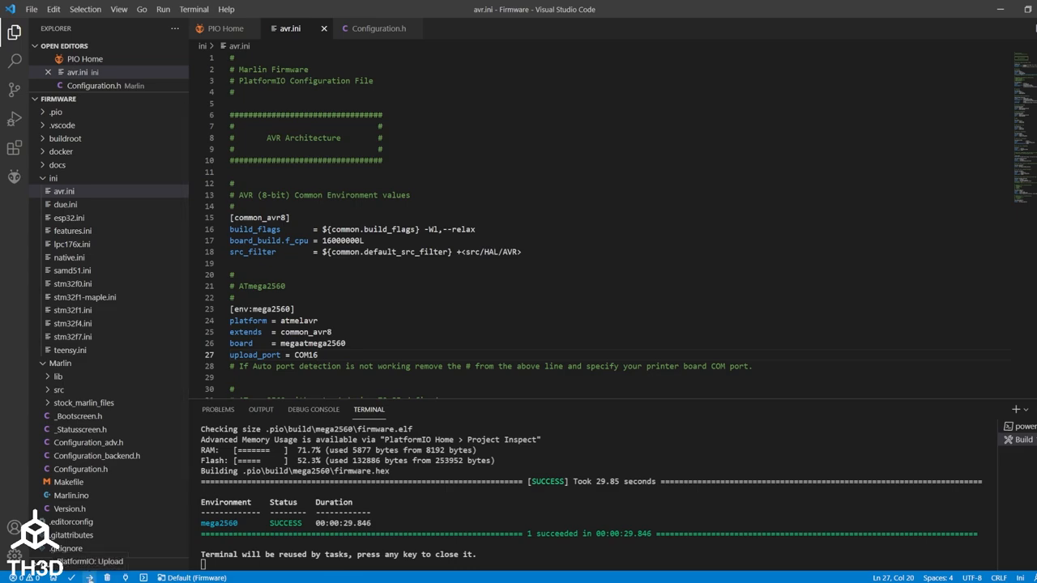